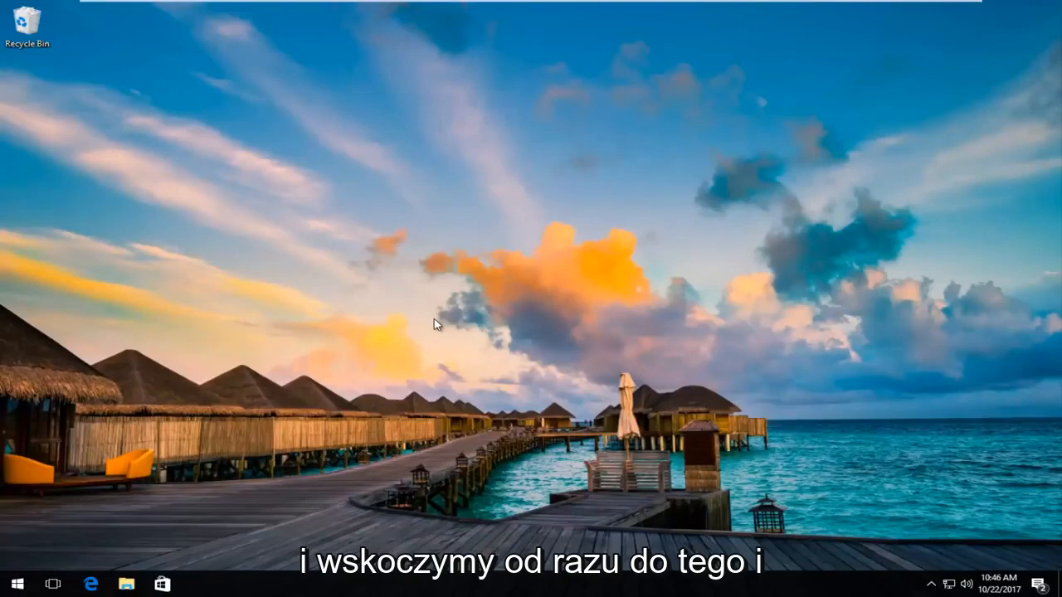
pyautogui.moveTo(153, 357)
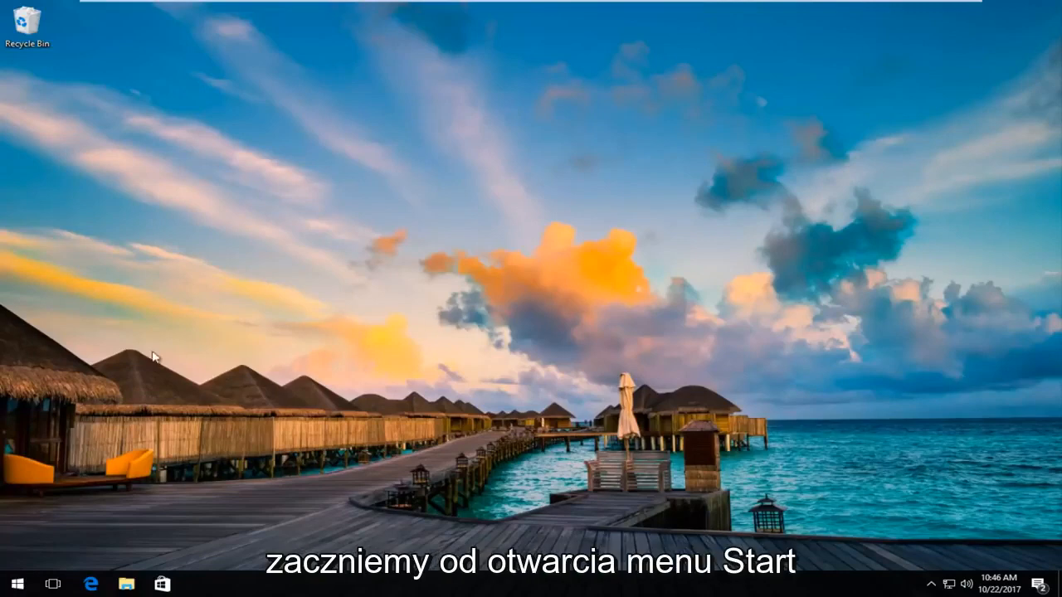
# - Search the Start menu for "device" to find Device Manager
pyautogui.click(17, 581)
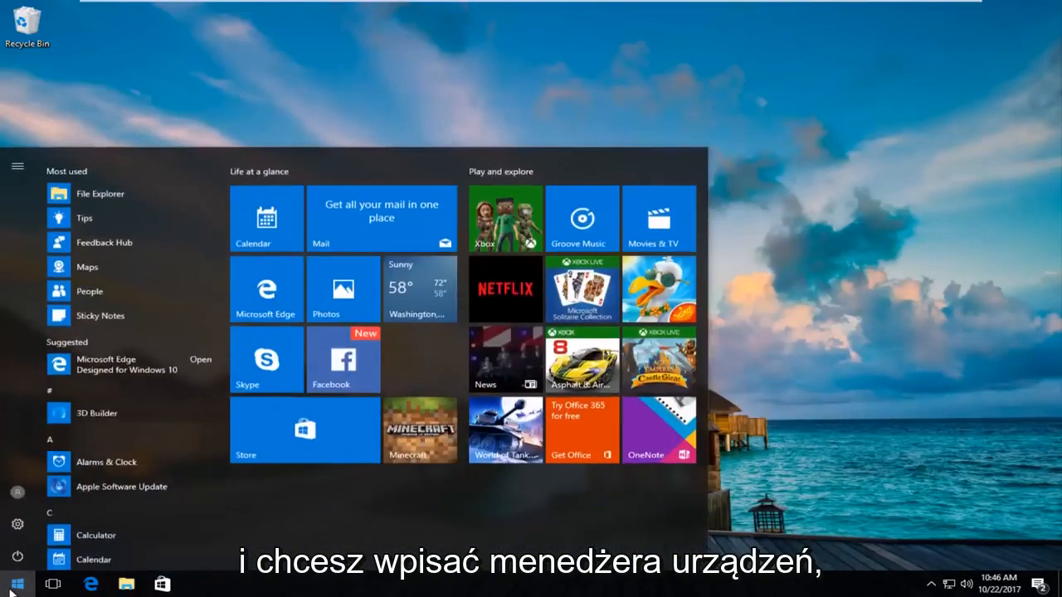
pyautogui.write('device')
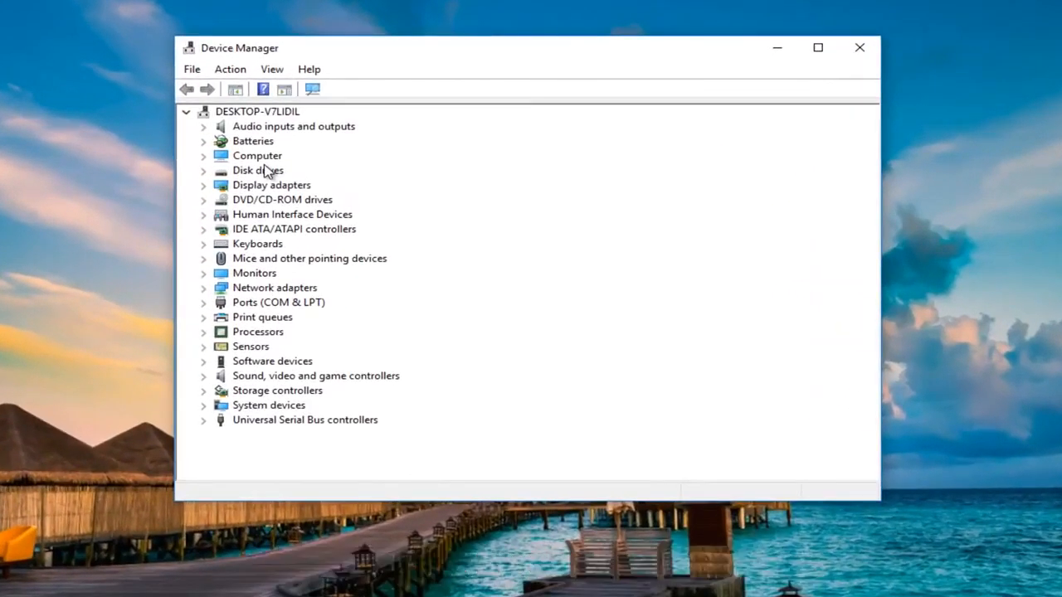
pyautogui.moveTo(257, 262)
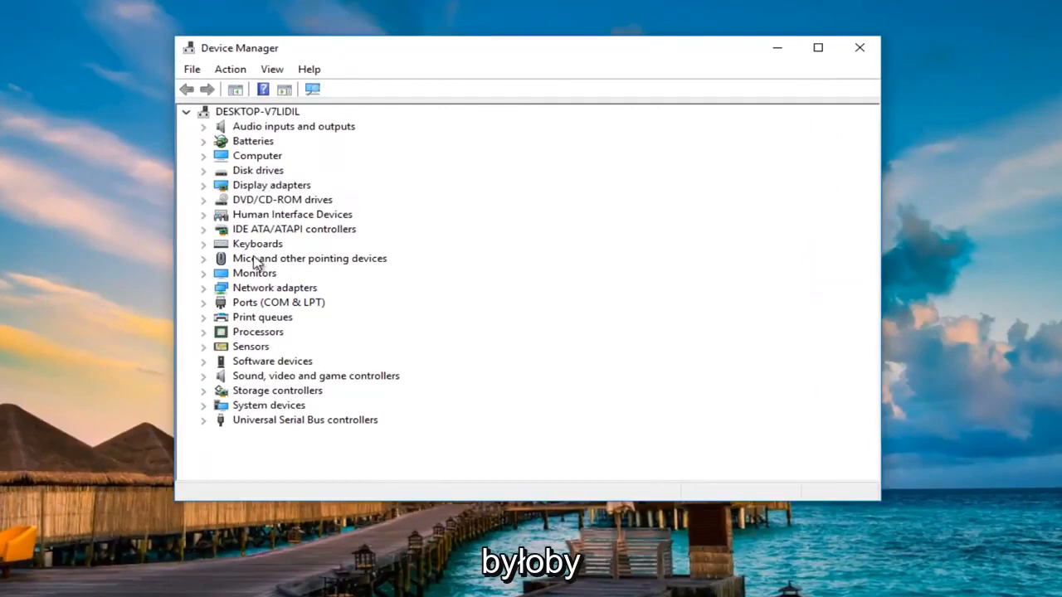
pyautogui.moveTo(311, 310)
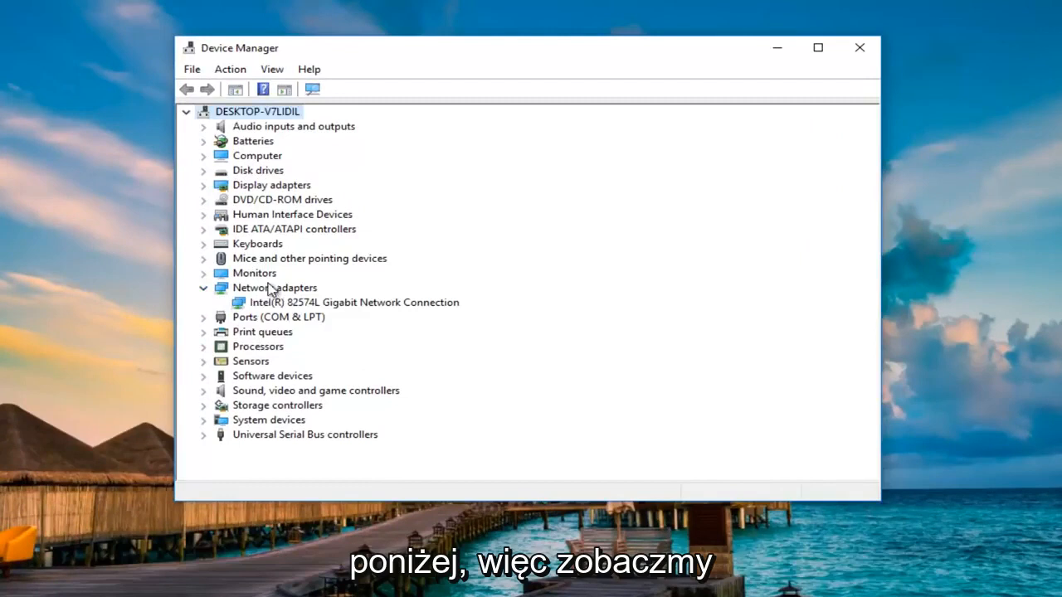
pyautogui.moveTo(306, 310)
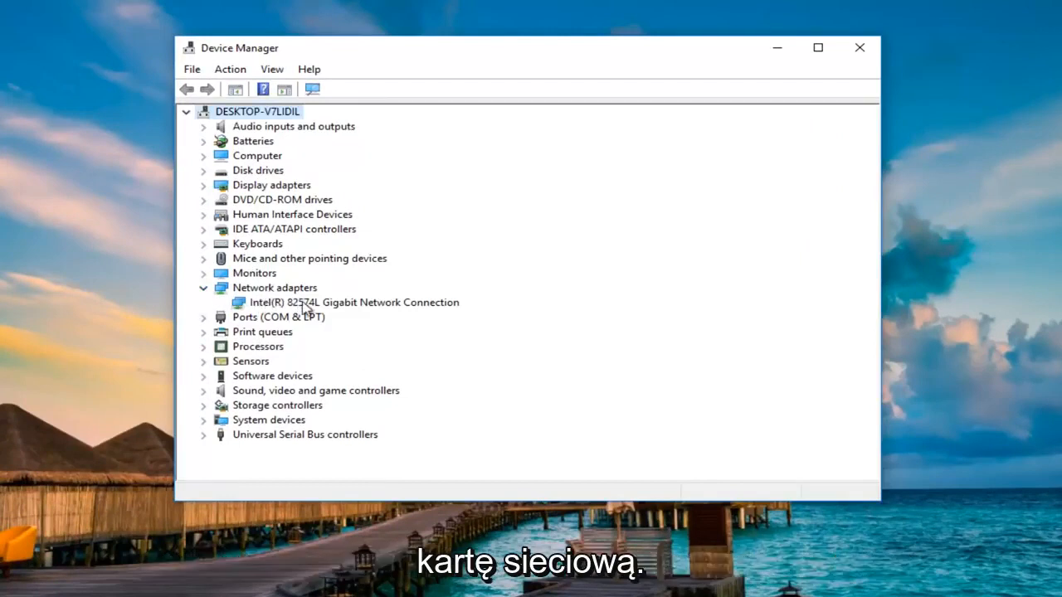
# - Show the context menu for the Intel(R) 82574L Gigabit Network Connection
pyautogui.rightClick(352, 302)
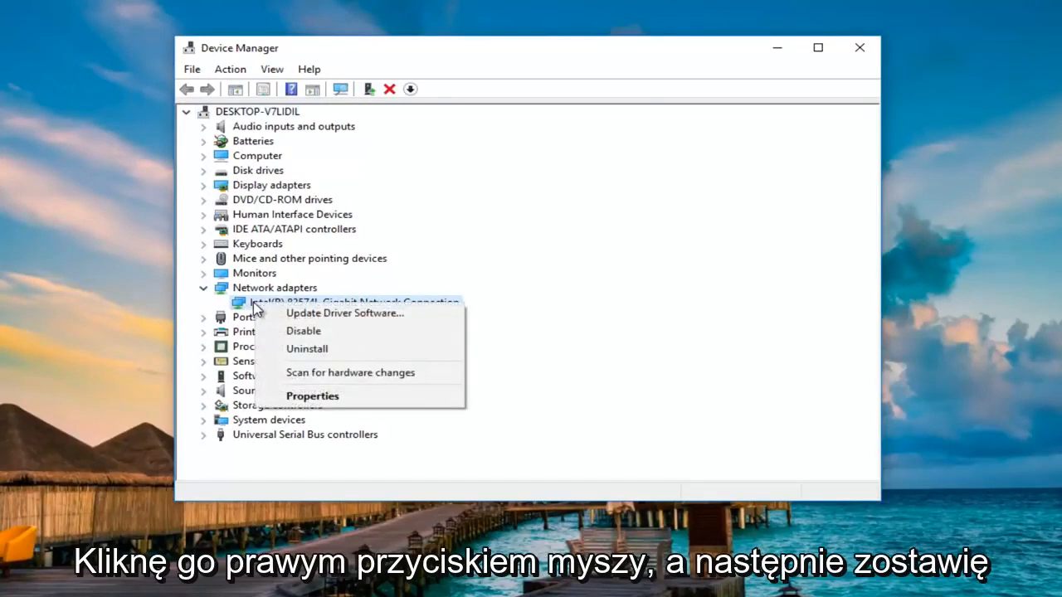
pyautogui.moveTo(311, 395)
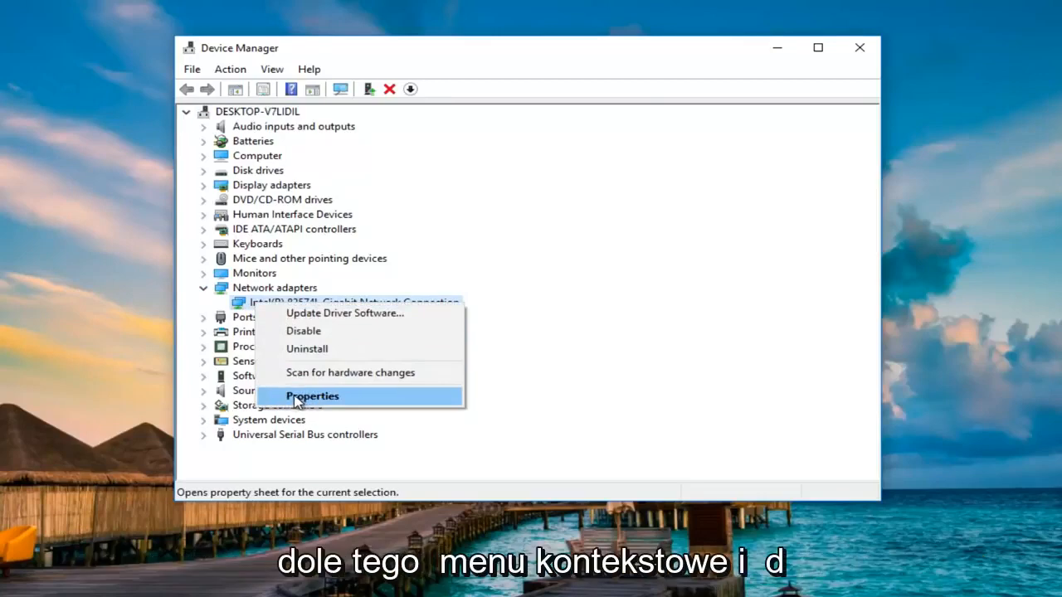
# - Start Update Driver from the Intel adapter's Properties Driver tab
pyautogui.click(313, 396)
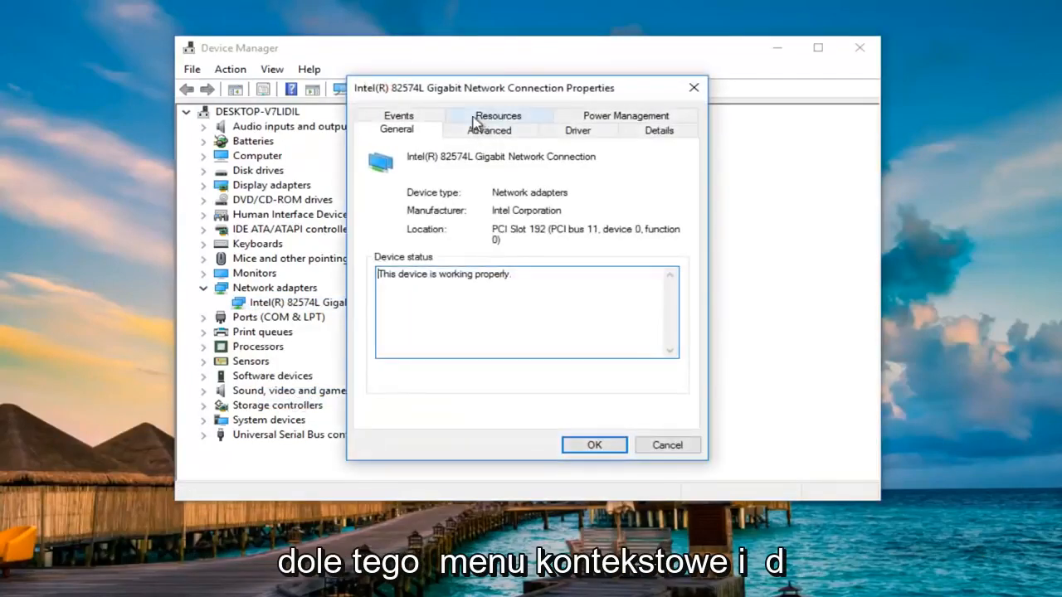
pyautogui.click(579, 131)
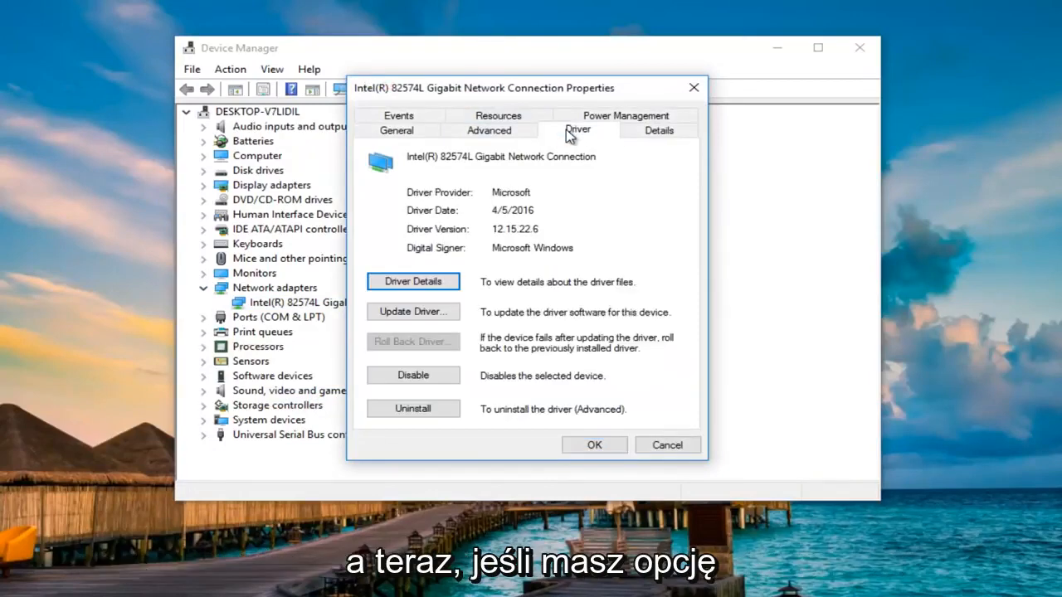
pyautogui.moveTo(406, 355)
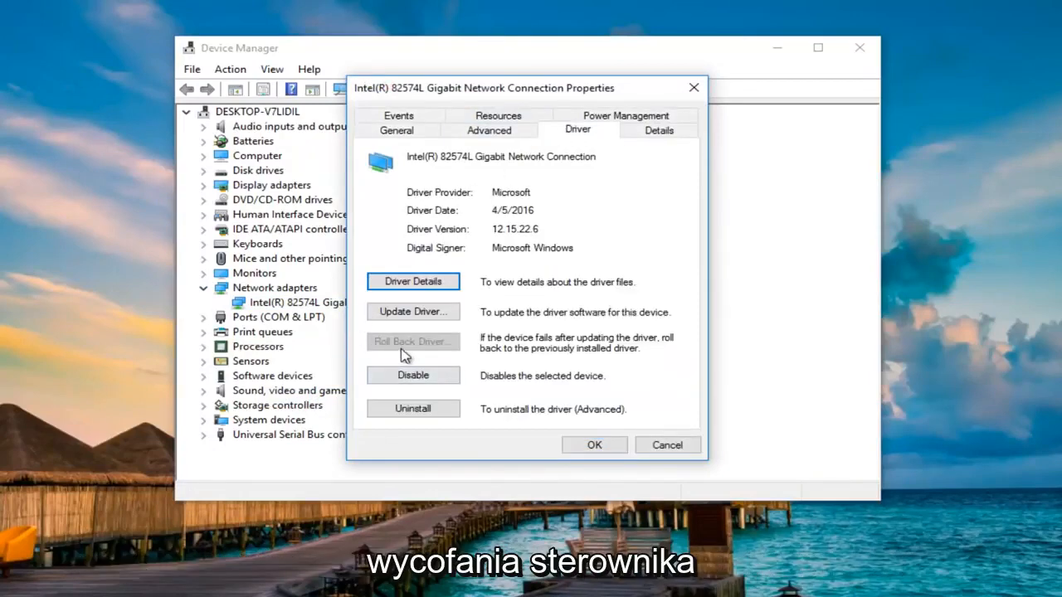
pyautogui.moveTo(429, 349)
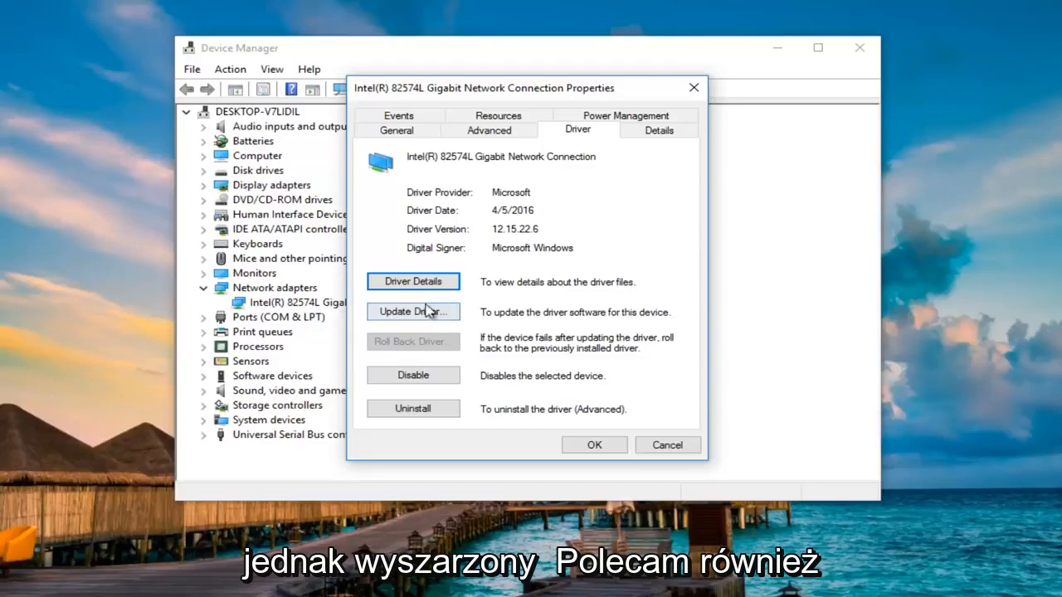
pyautogui.click(413, 312)
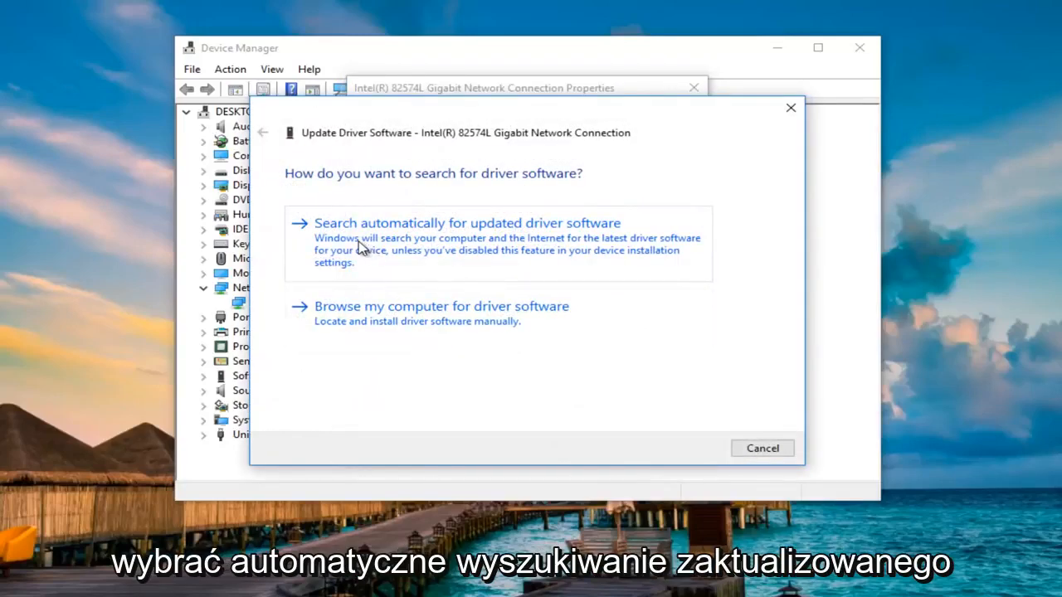
# - Search automatically for an Intel adapter driver, dismiss the 'already installed' result, and close Device Manager
pyautogui.click(468, 222)
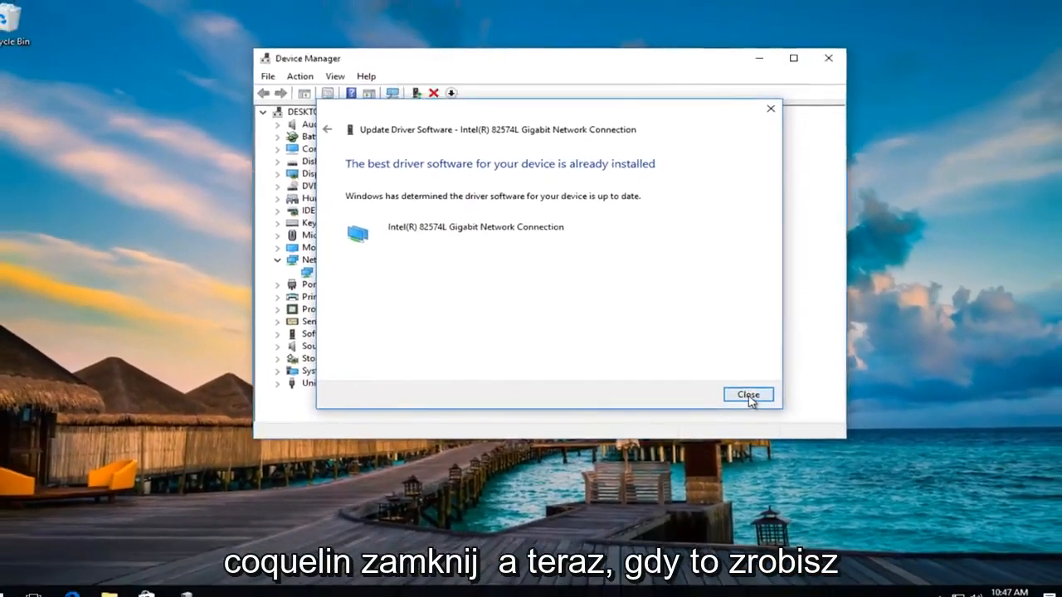
pyautogui.click(748, 395)
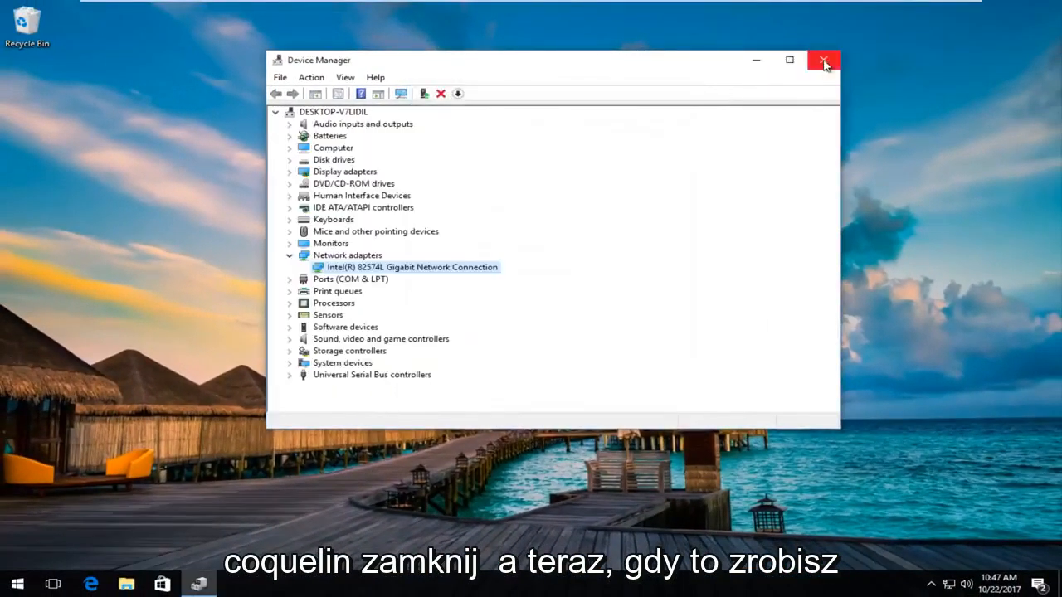
pyautogui.click(823, 60)
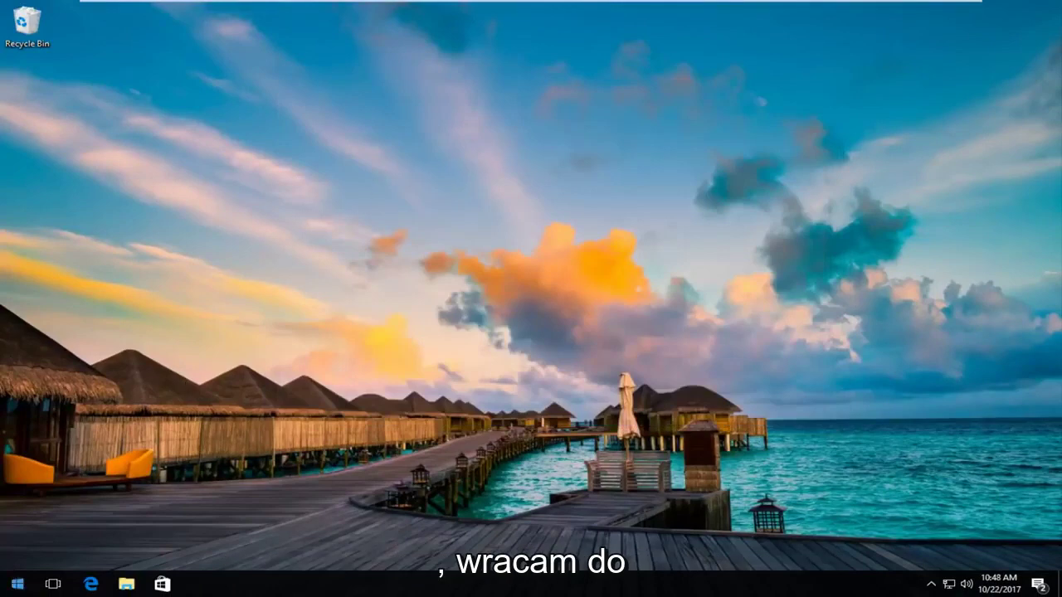
# - Search for cmd, run Command Prompt as administrator, and approve the UAC prompt
pyautogui.click(17, 581)
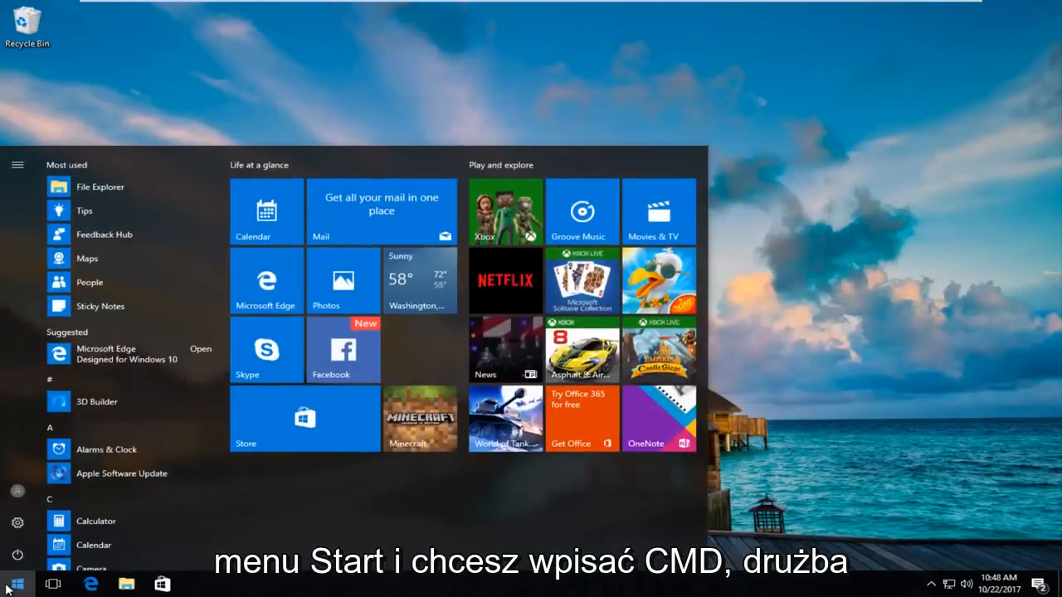
pyautogui.write('cmd')
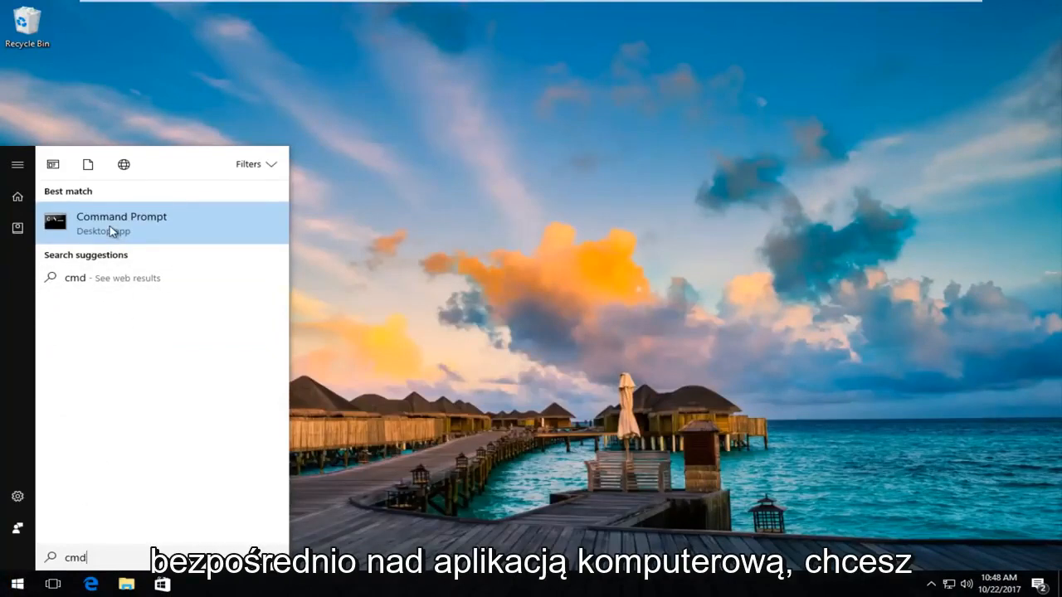
pyautogui.rightClick(110, 230)
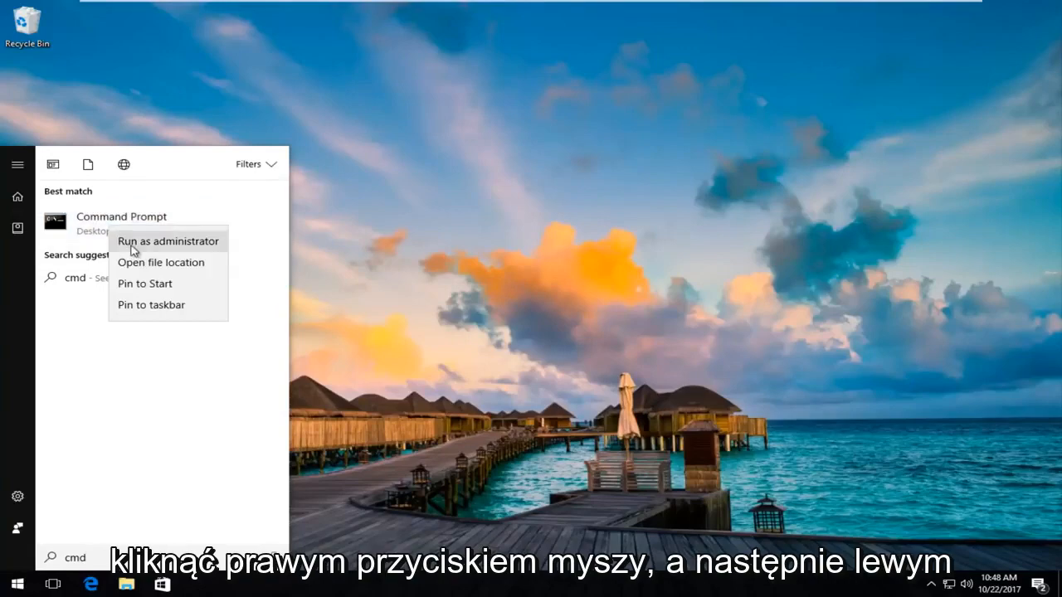
pyautogui.click(167, 241)
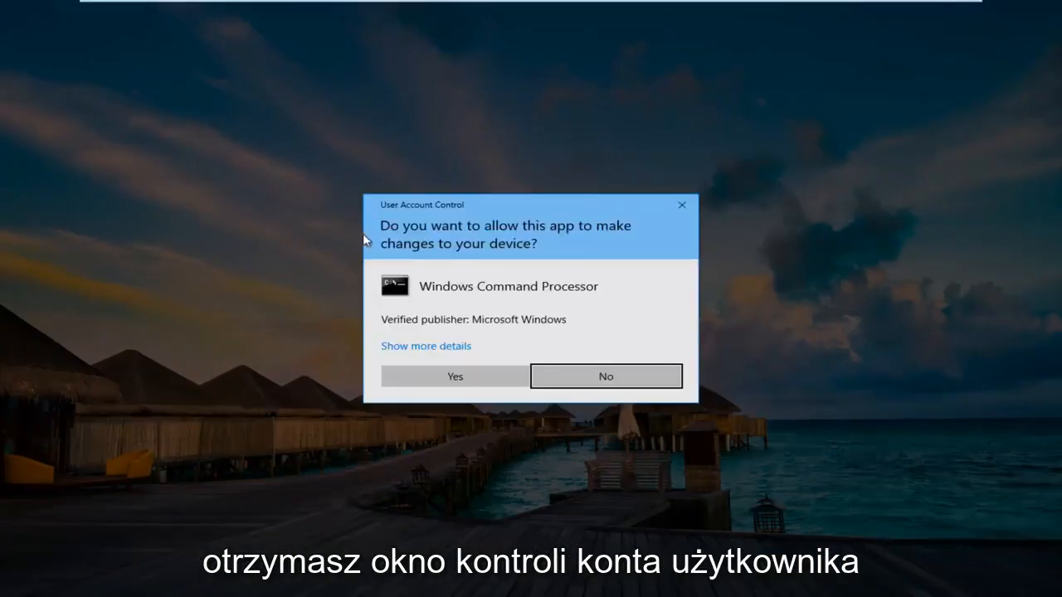
pyautogui.click(455, 376)
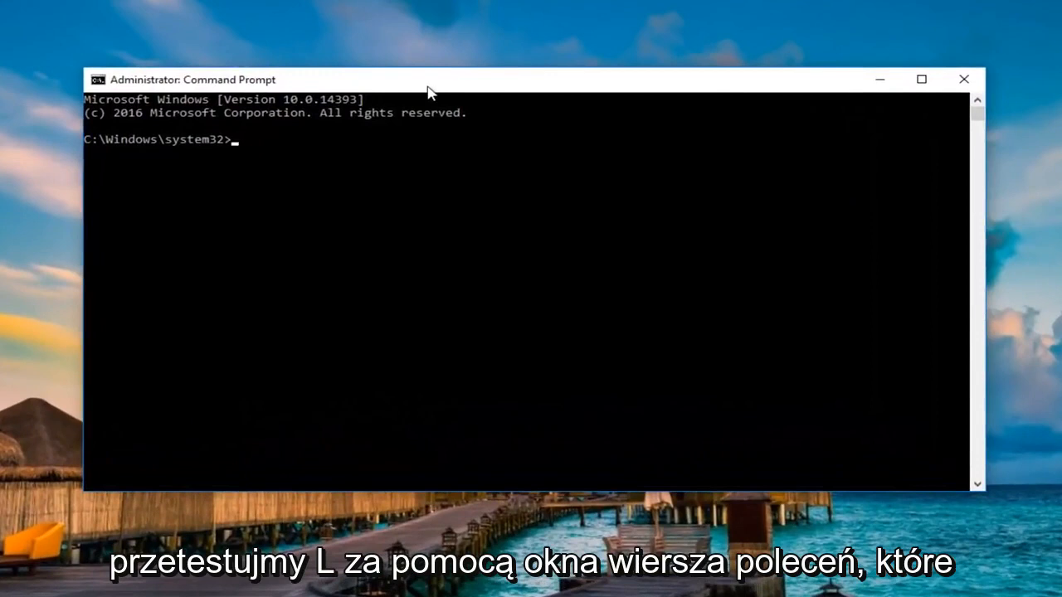
# - Type "chkdsk C: /f" at the administrator prompt without pressing Enter
pyautogui.write('chk')
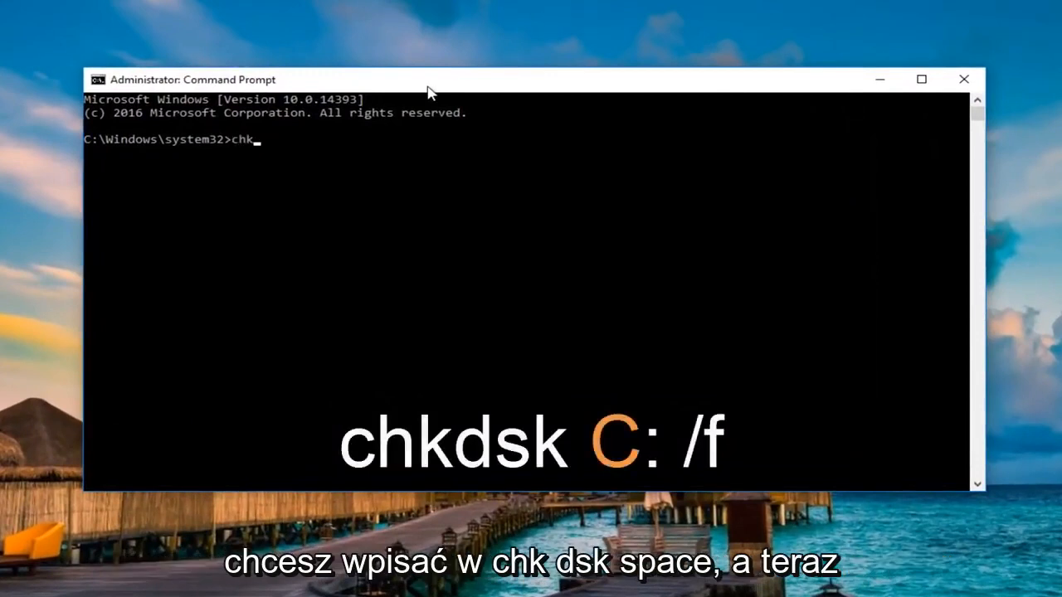
pyautogui.write('dsk')
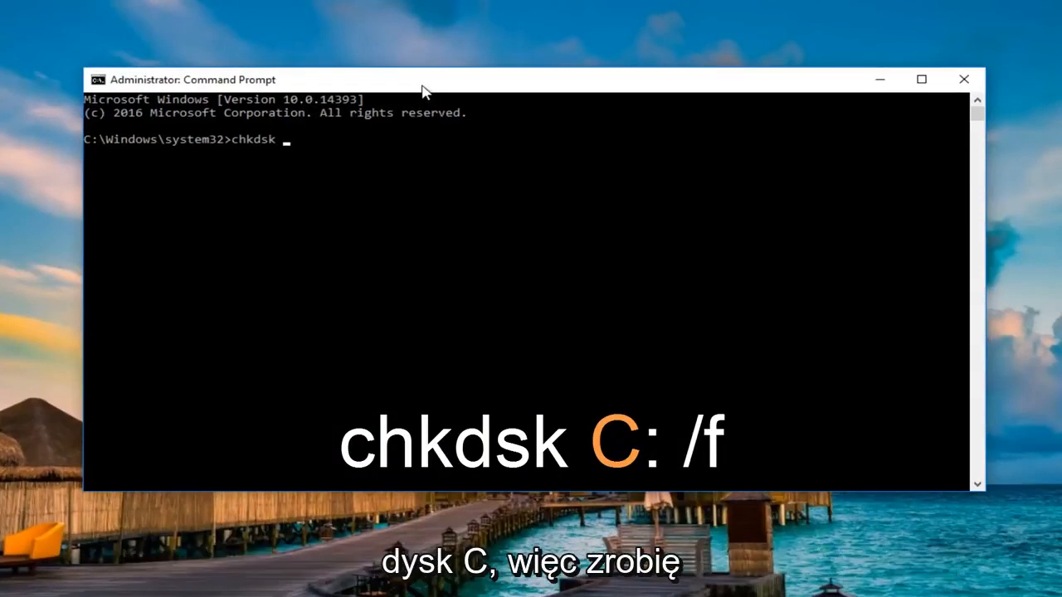
pyautogui.write('C')
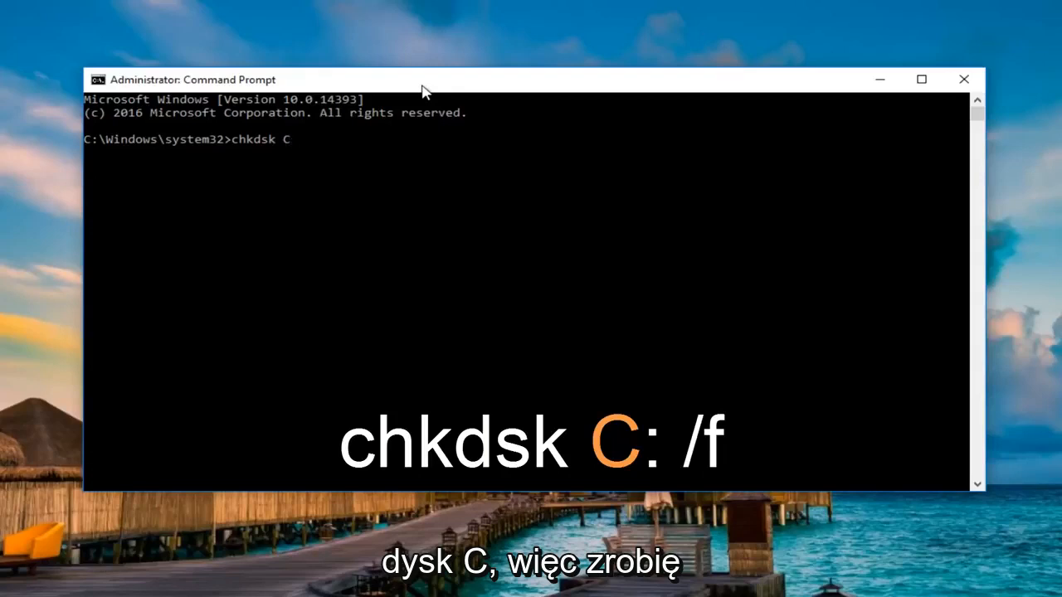
pyautogui.write(':')
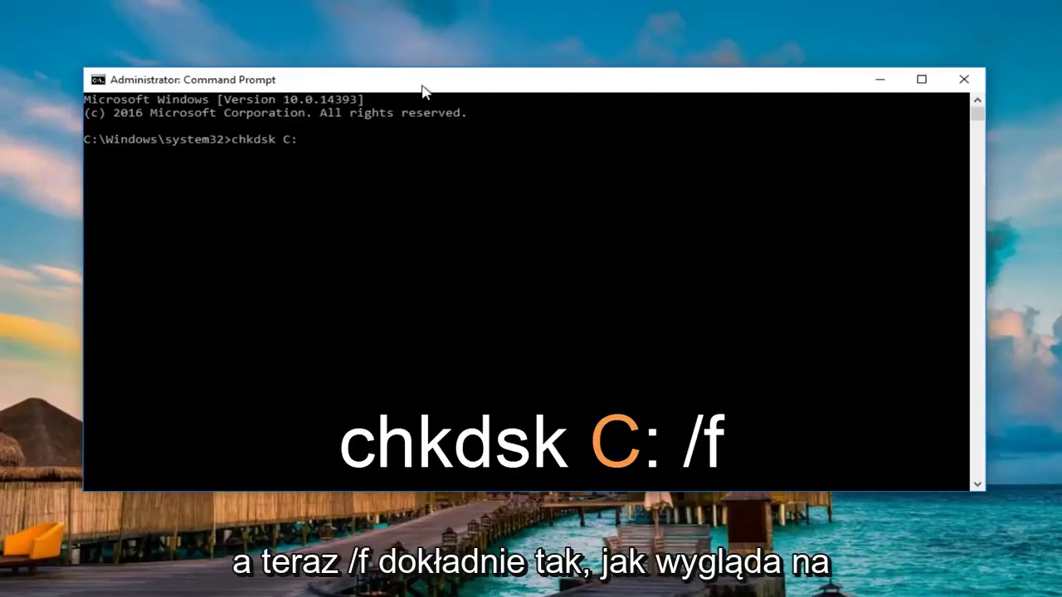
pyautogui.write('/f')
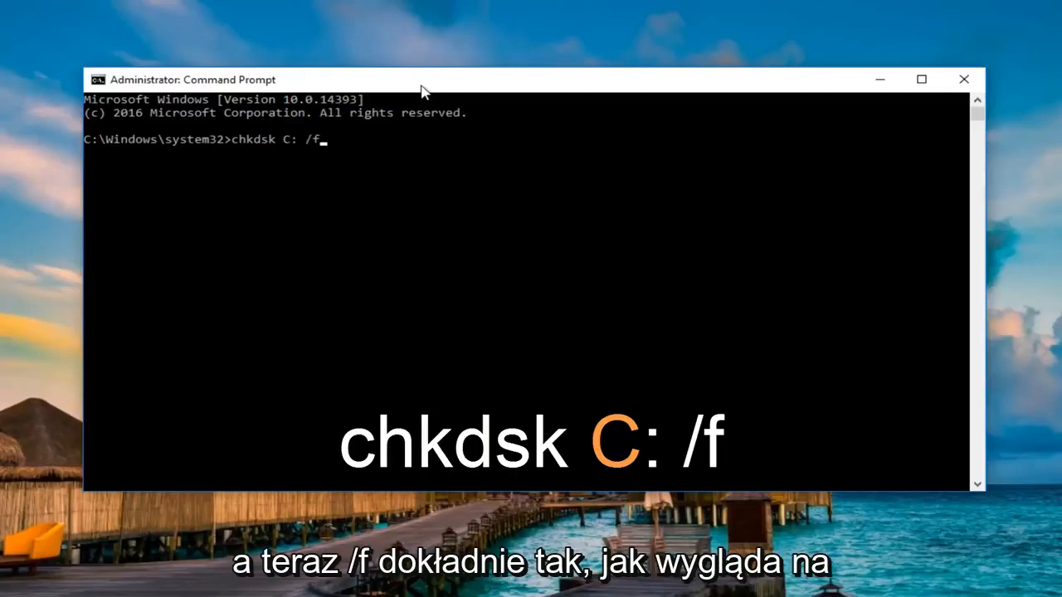
pyautogui.moveTo(268, 203)
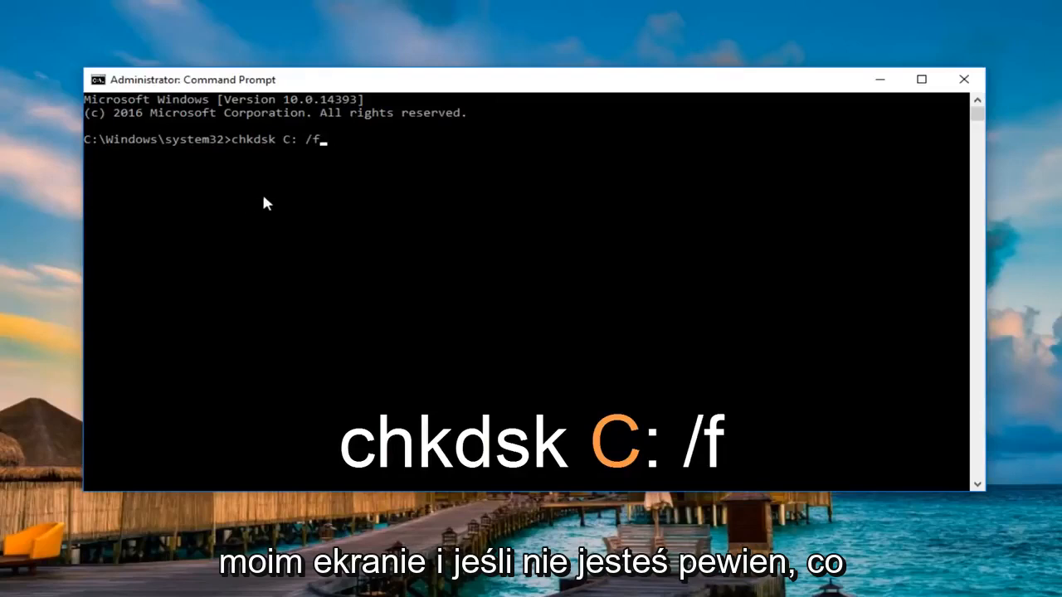
pyautogui.moveTo(289, 150)
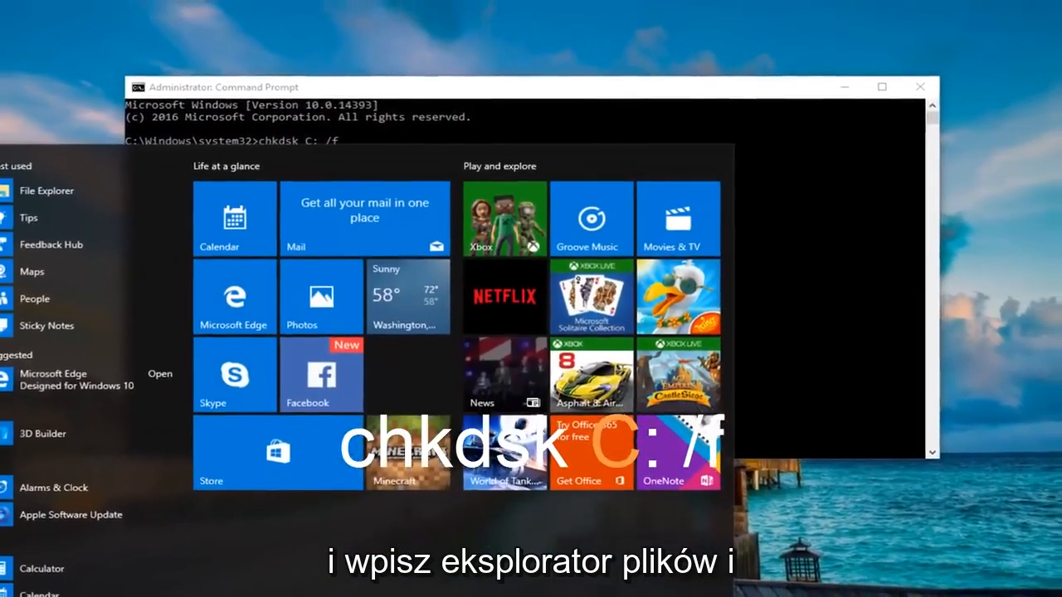
# - Open File Explorer from search and view This PC to confirm Local Disk (C:)
pyautogui.write('file exporer')
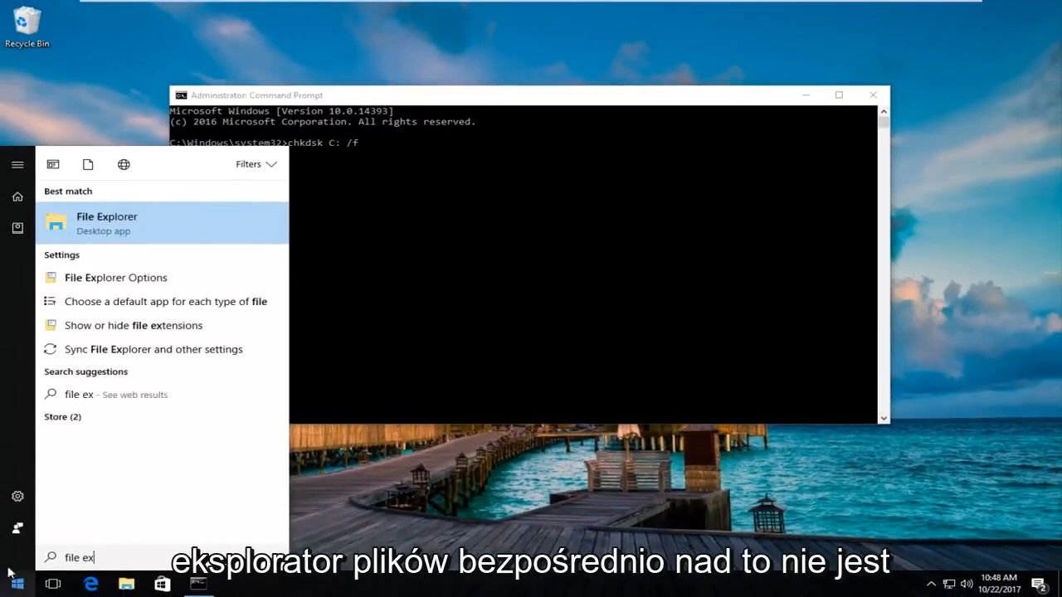
pyautogui.moveTo(132, 230)
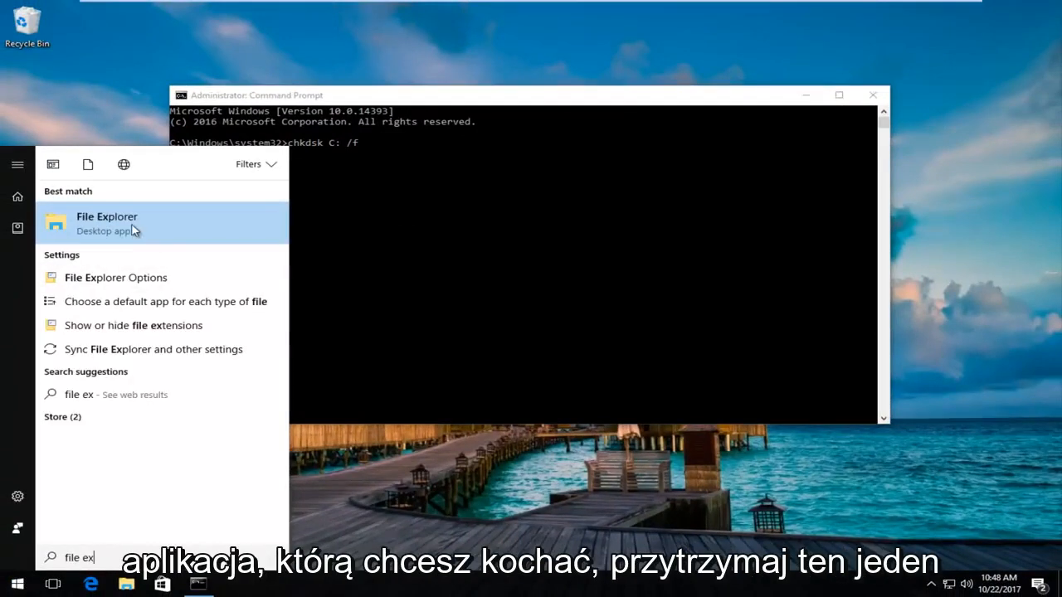
pyautogui.click(106, 216)
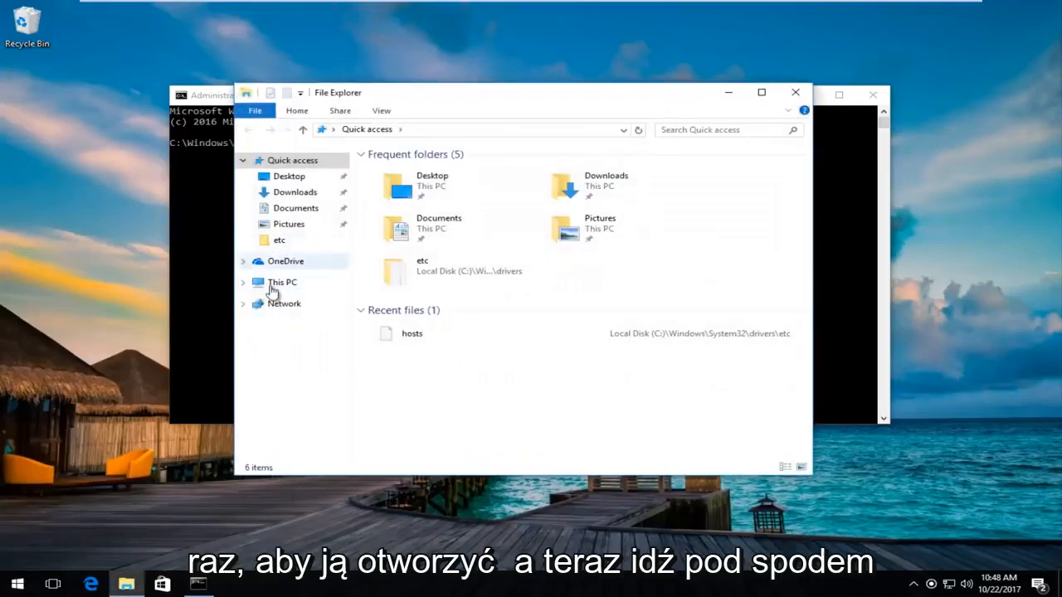
pyautogui.click(282, 283)
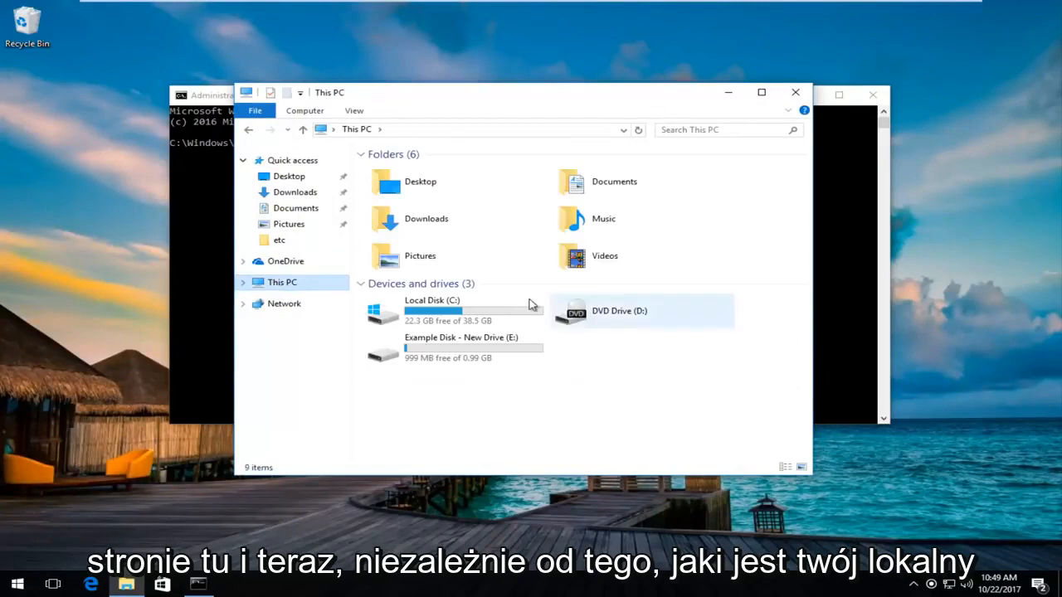
pyautogui.moveTo(428, 311)
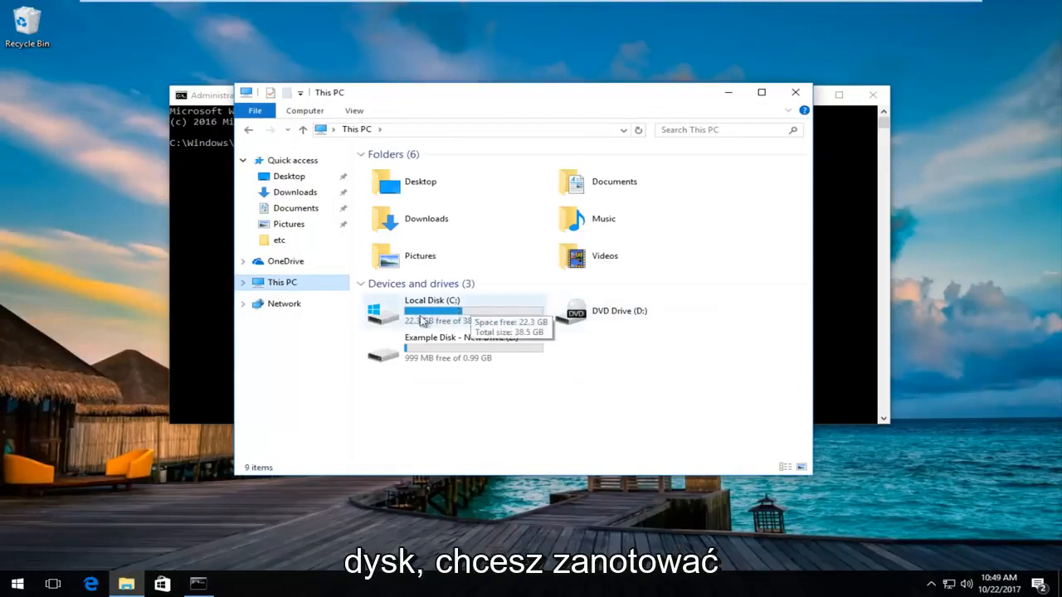
pyautogui.moveTo(455, 306)
pyautogui.write('chkdsk C: /f')
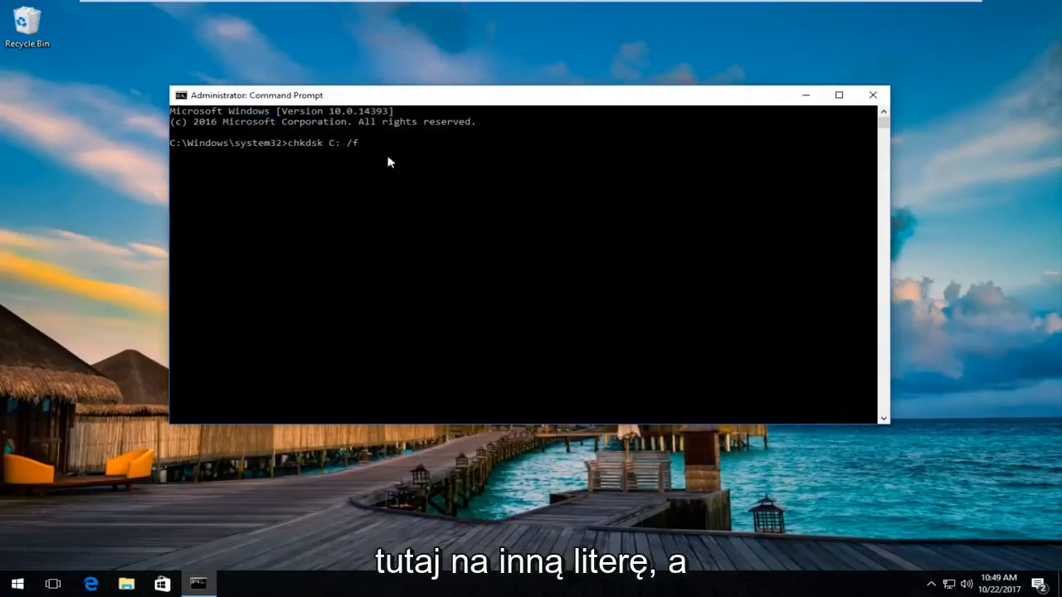
pyautogui.moveTo(432, 171)
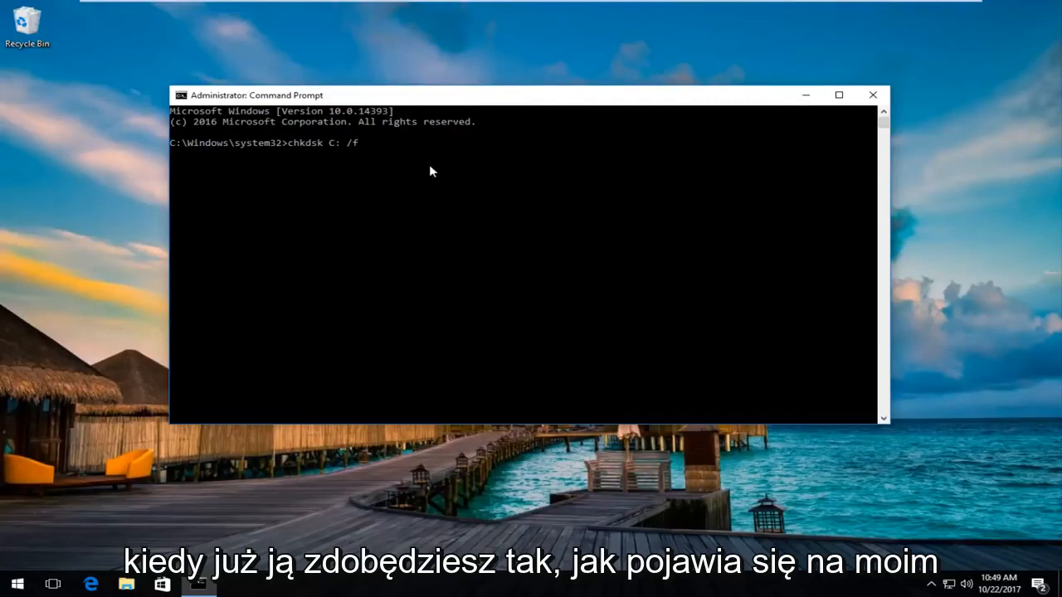
# - Run chkdsk C: /f and answer Y to schedule it at next restart
pyautogui.press('Enter')
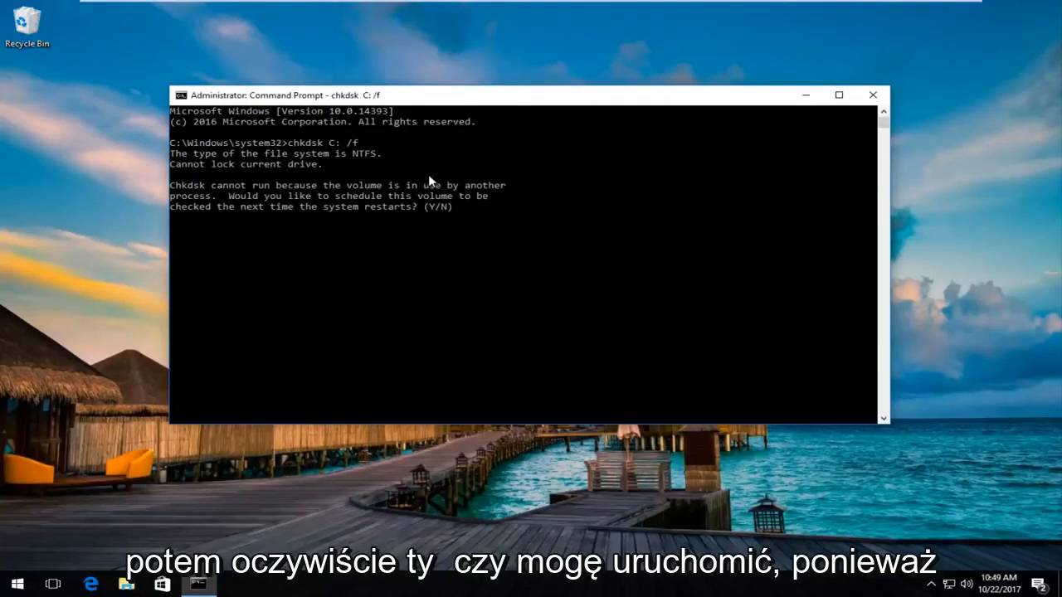
pyautogui.moveTo(434, 290)
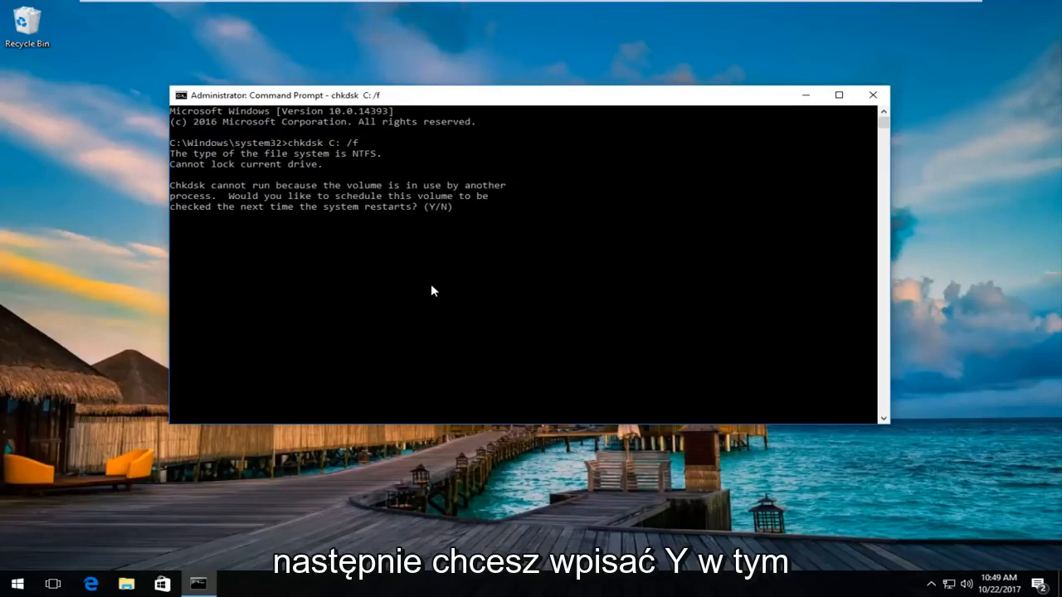
pyautogui.write('y')
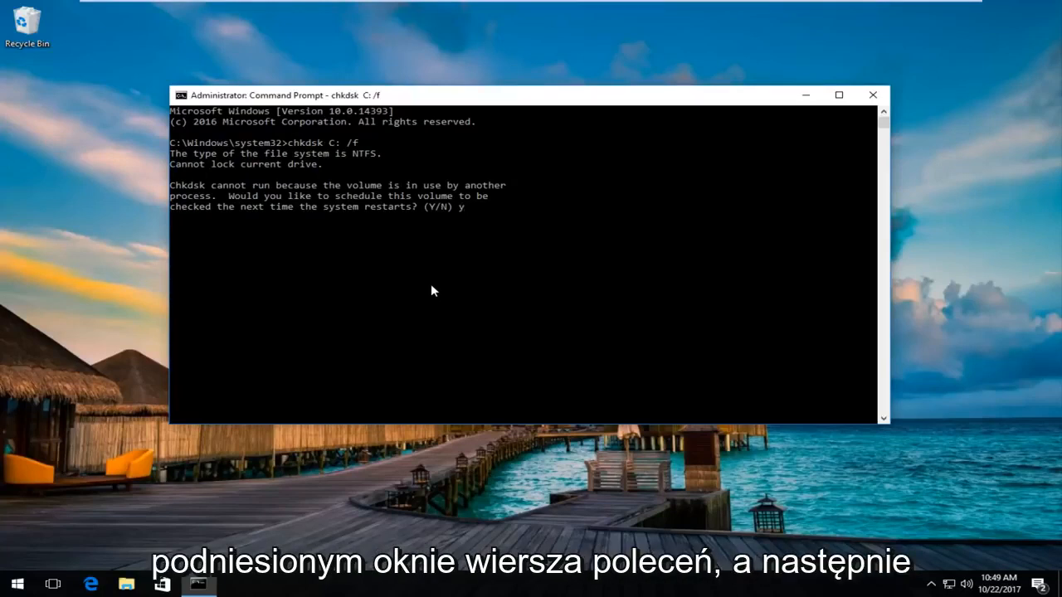